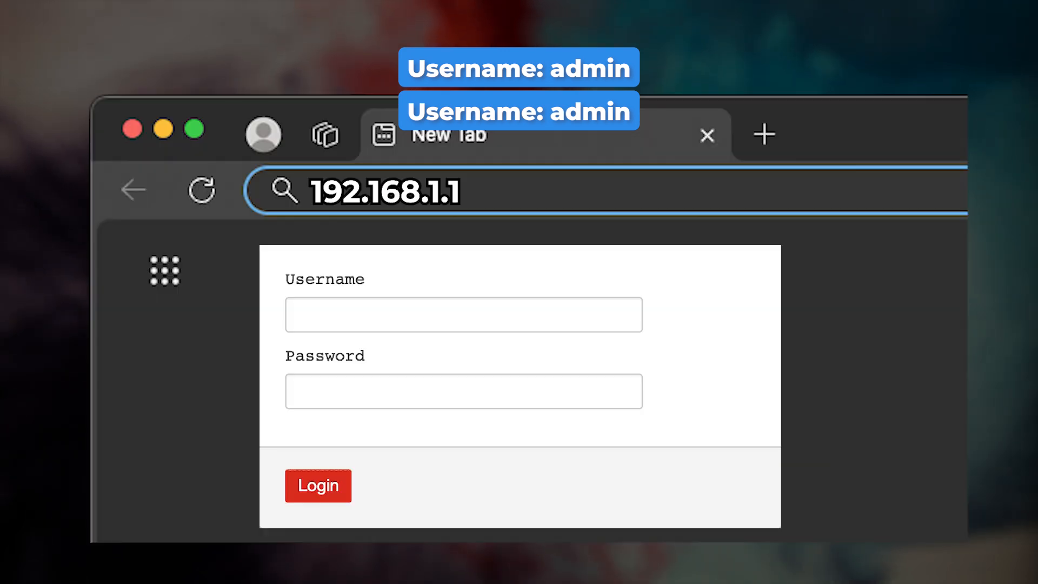
type("admin")
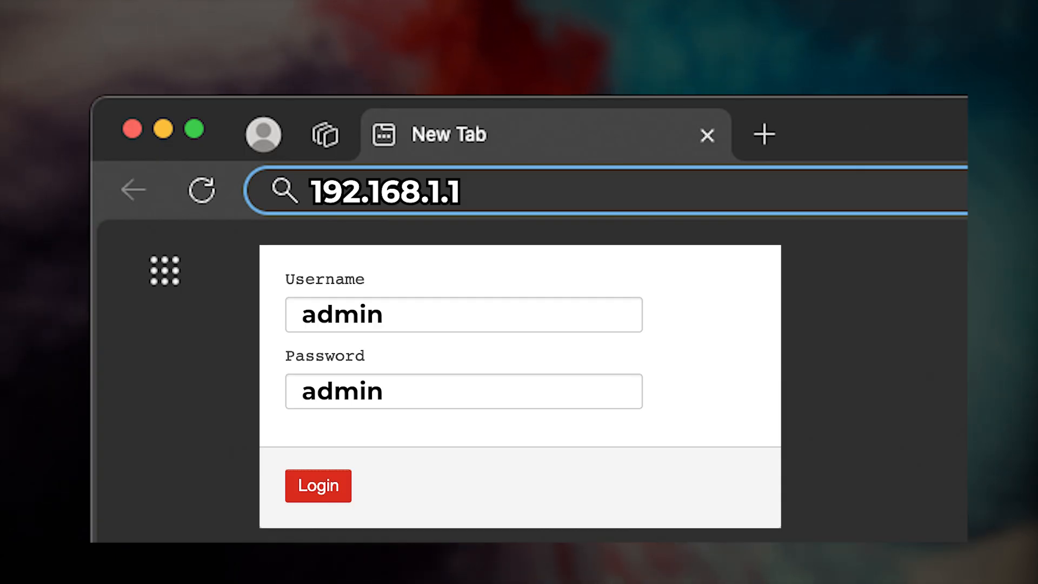
left_click(318, 485)
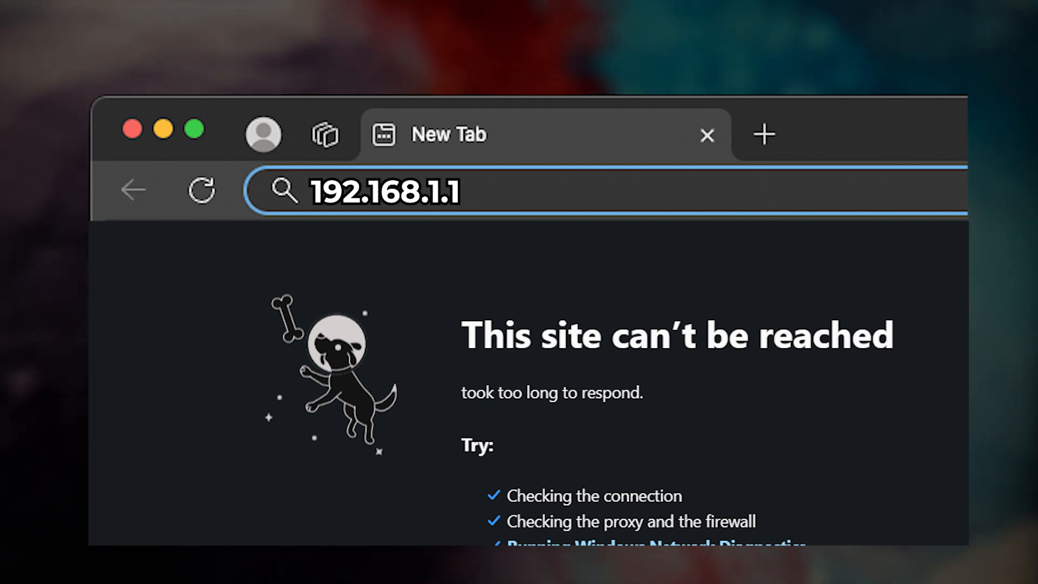
left_click(201, 190)
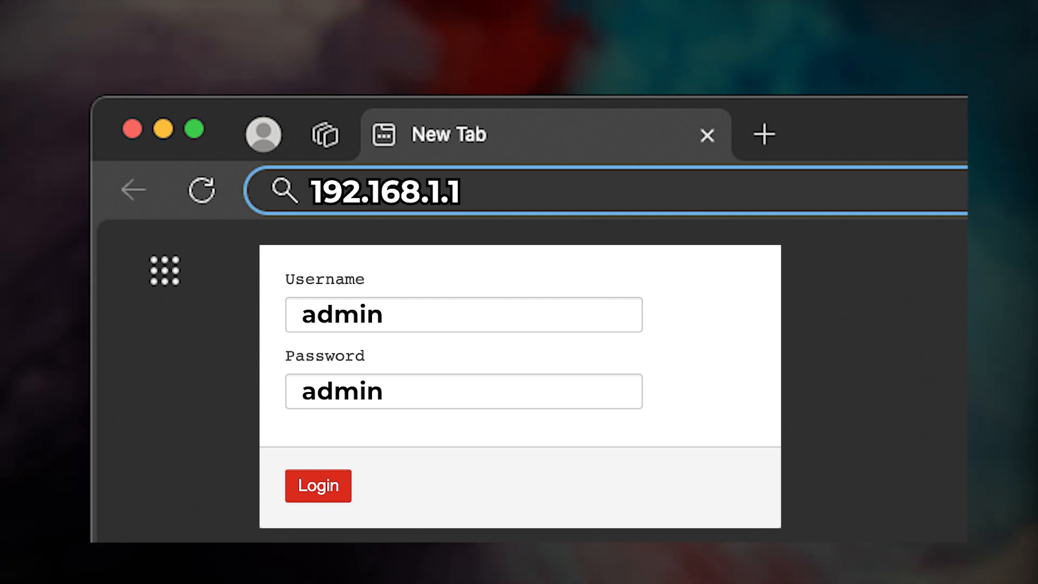
left_click(318, 486)
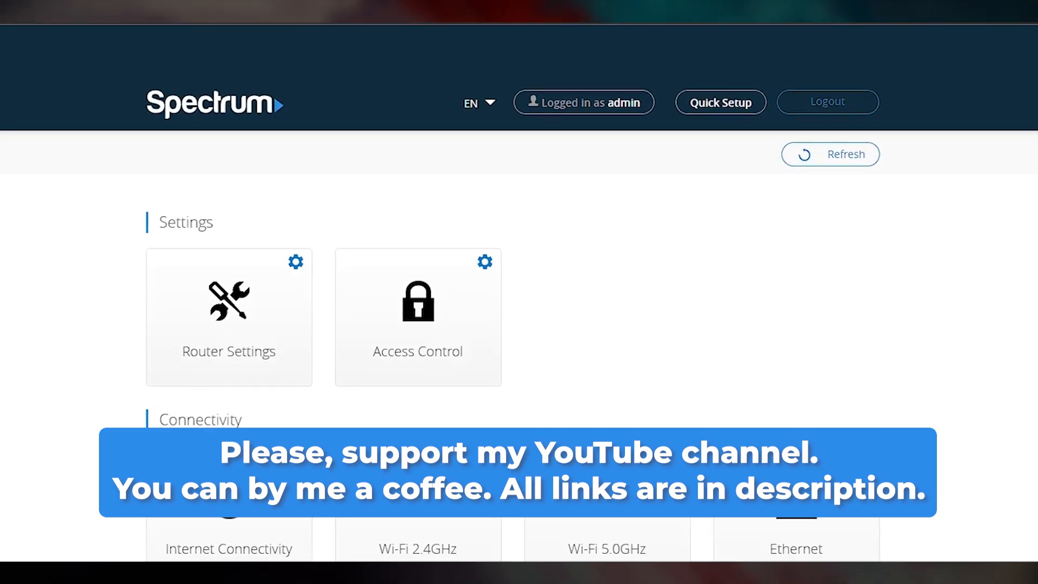